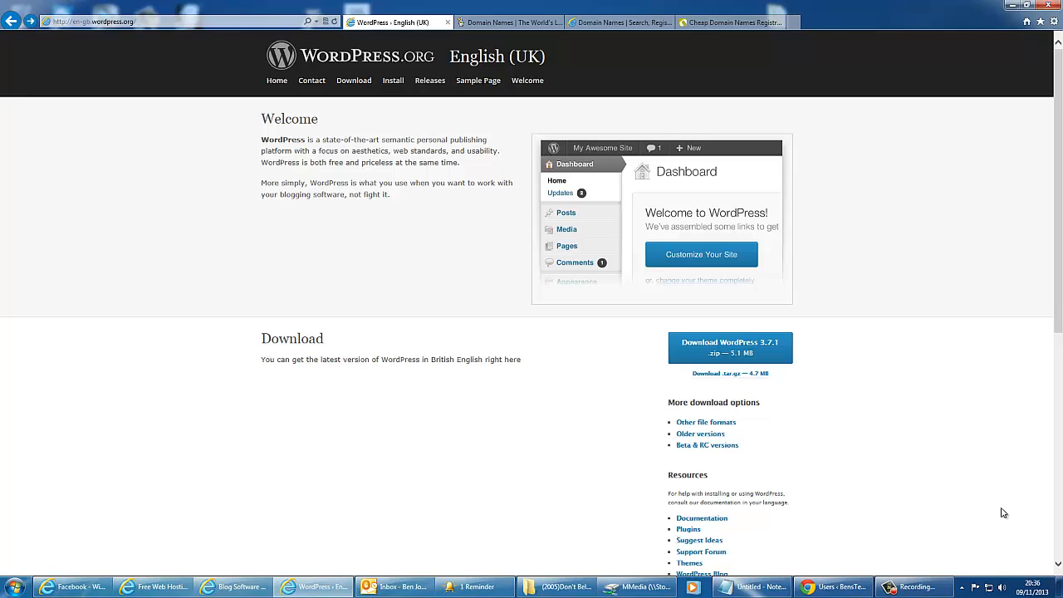
Switch from the WordPress.org download page to the GoDaddy tab.
left_click(506, 21)
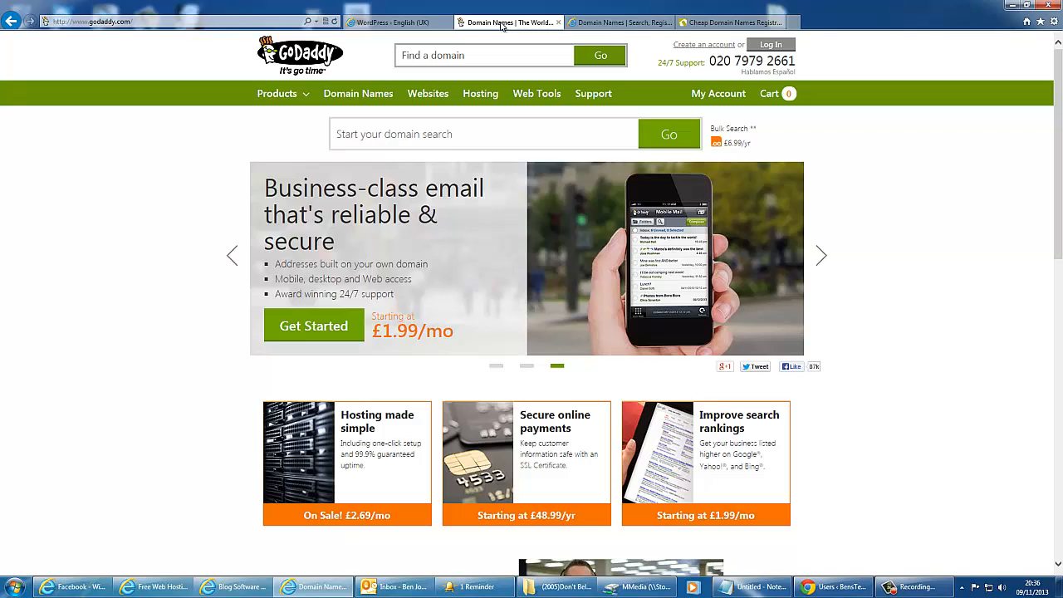
Search GoDaddy for benstechtipsblog.com, finding it available at £6.99.
type("benstechtipsblog.com")
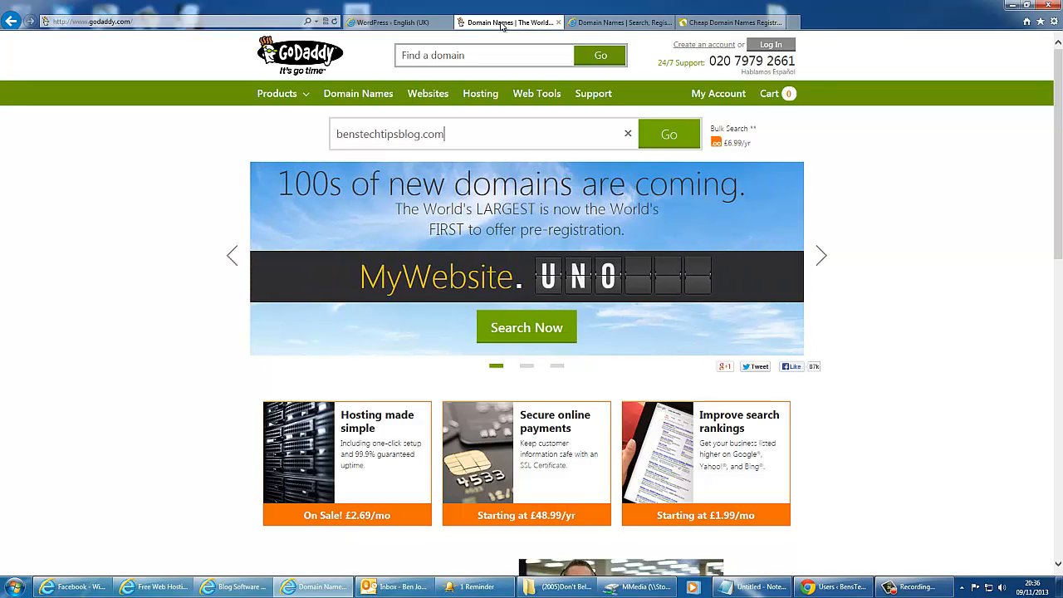
left_click(507, 22)
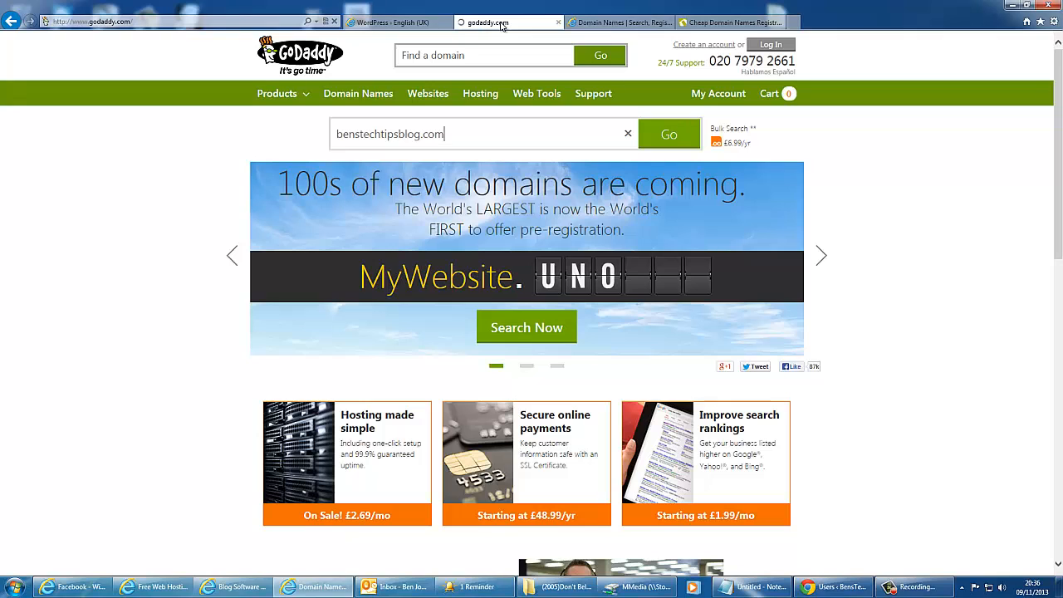
left_click(669, 133)
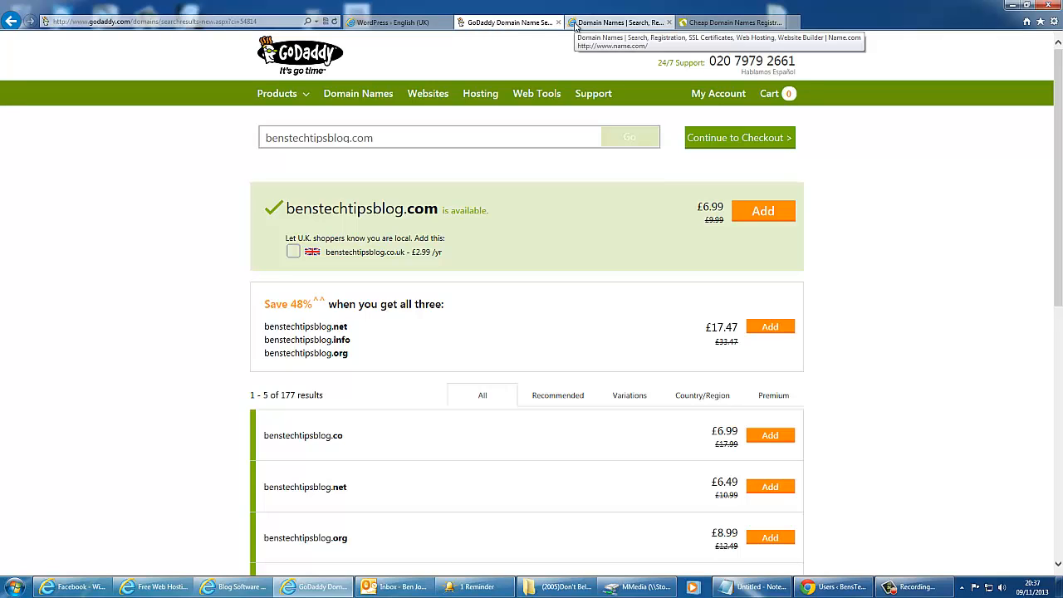
Check benstechtipsblog.com on name.com ($10.99, available), then move to the Namecheap tab.
left_click(619, 23)
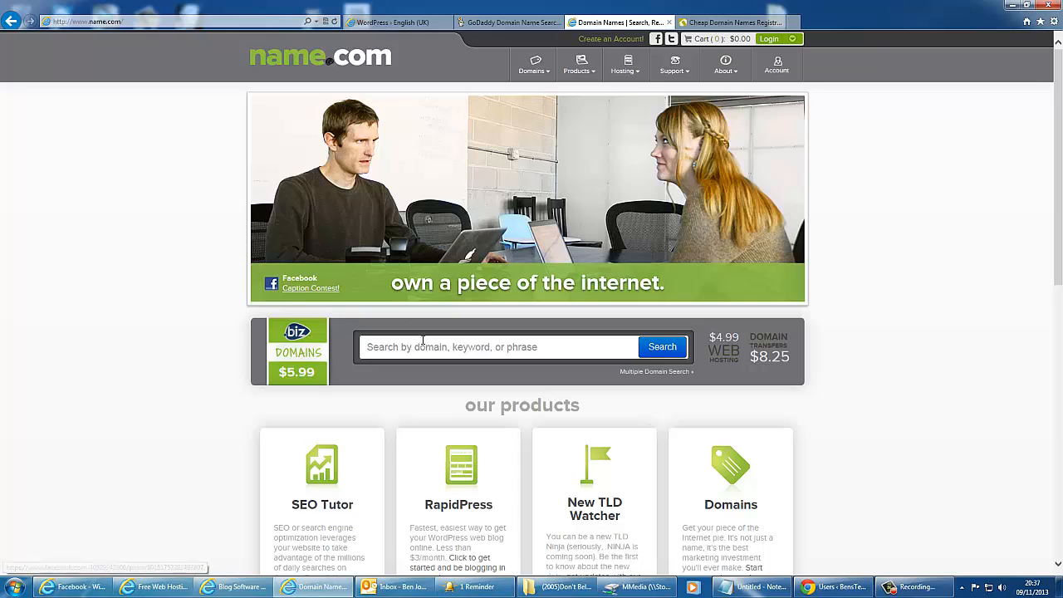
type("benstechtipsblog.com")
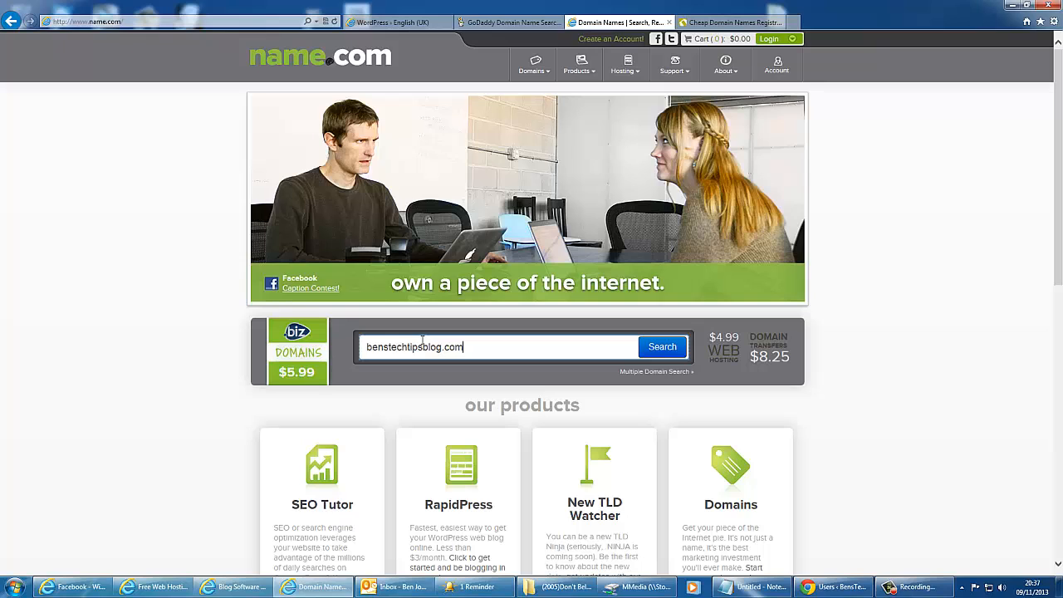
left_click(662, 347)
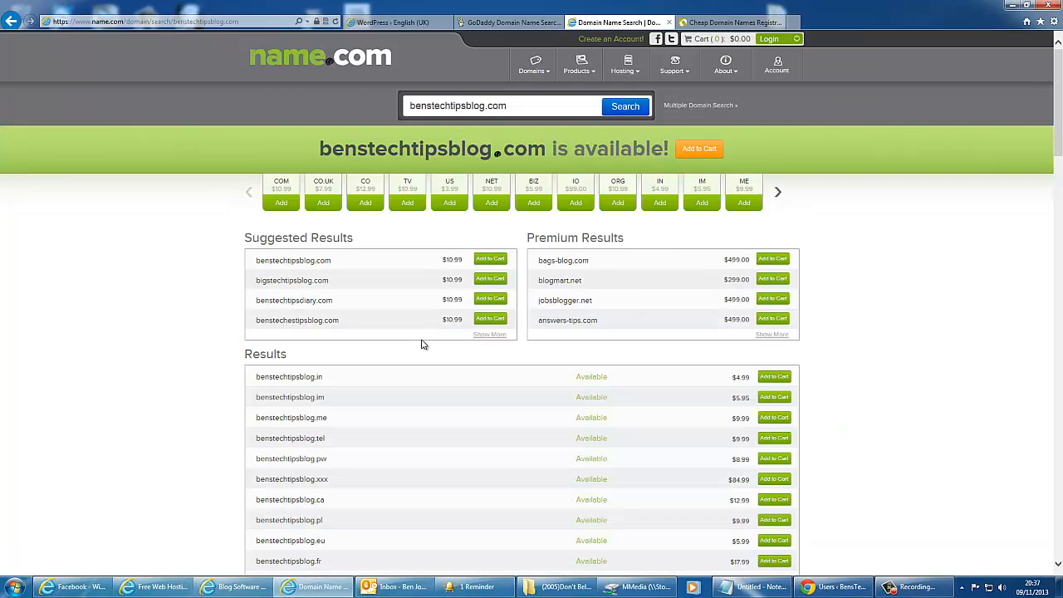
left_click(731, 22)
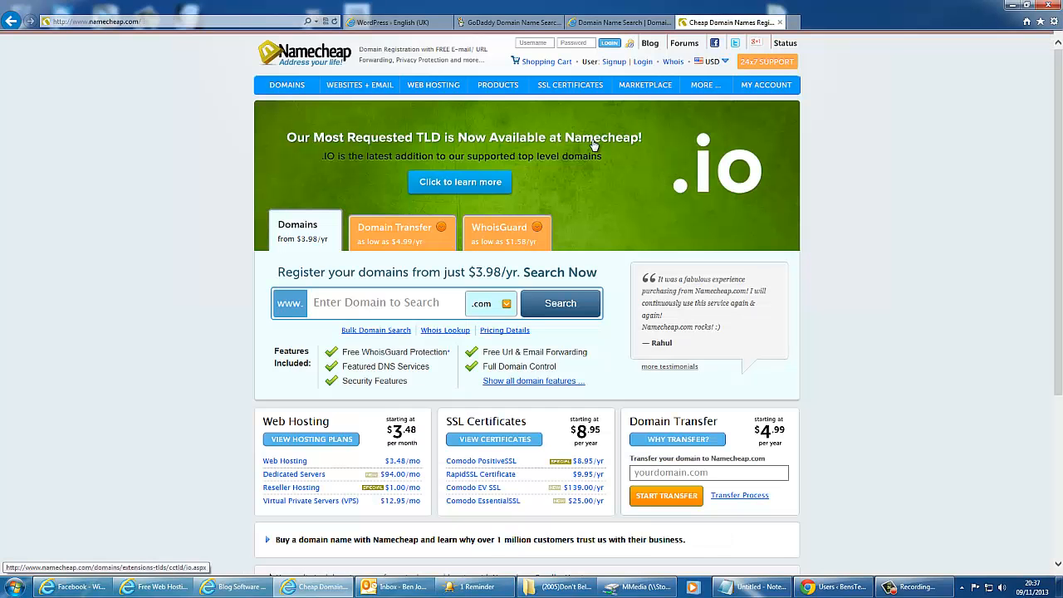
Search Namecheap for benstechtipsblog.com, available from $10.69/yr.
type("benstechtipsblog")
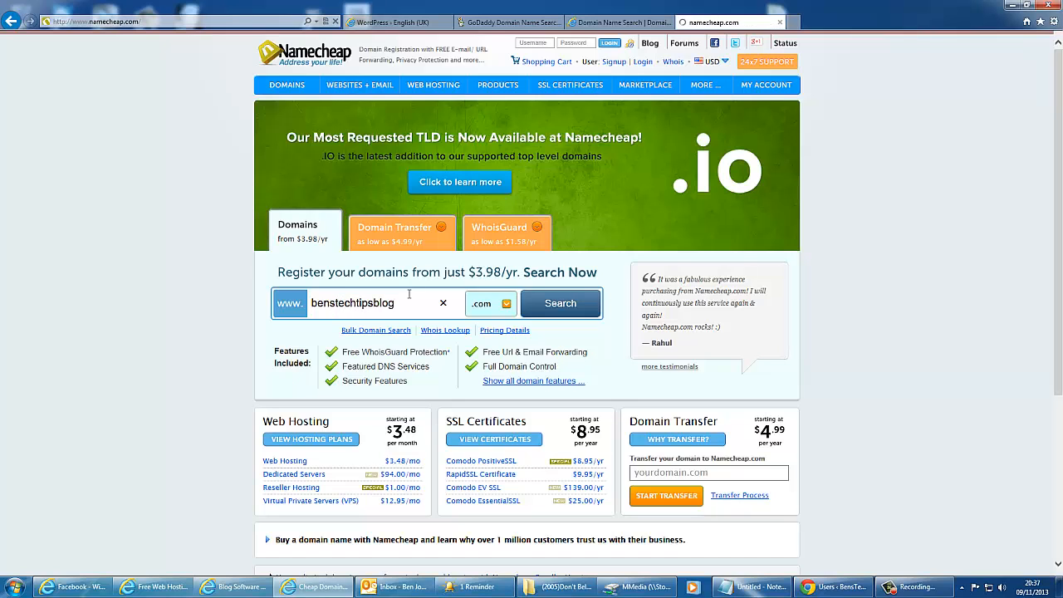
left_click(561, 302)
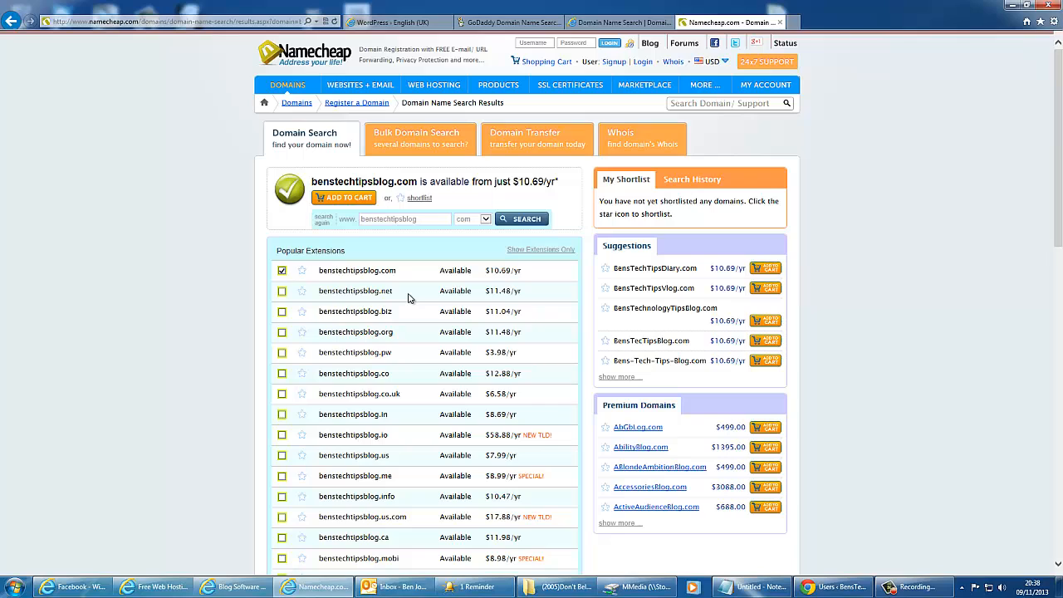
mouse_move(1007, 552)
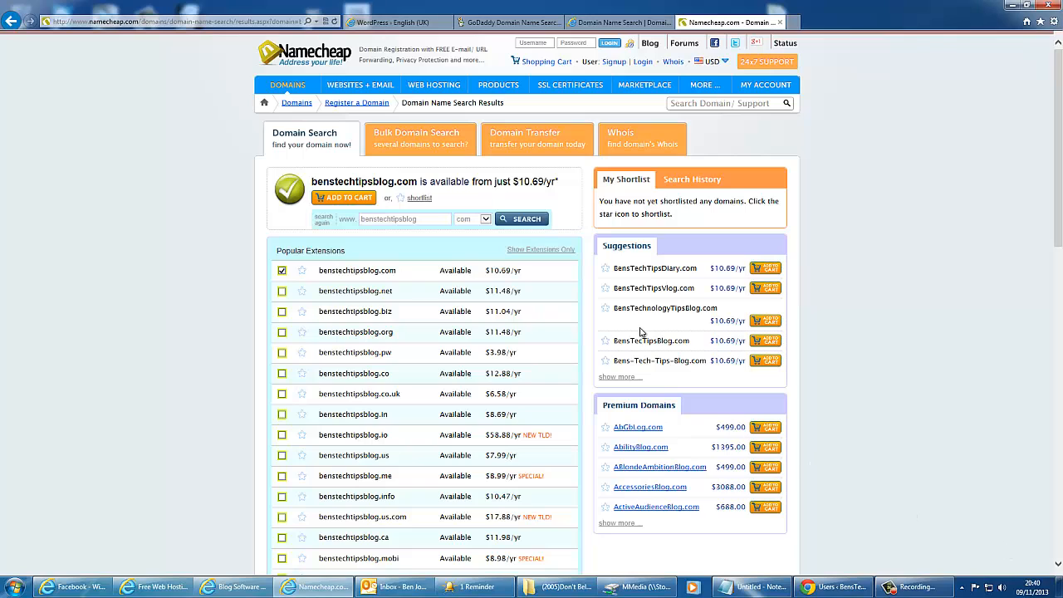
Back on GoDaddy, add benstechtipsblog.com to the order and view the cart.
left_click(509, 22)
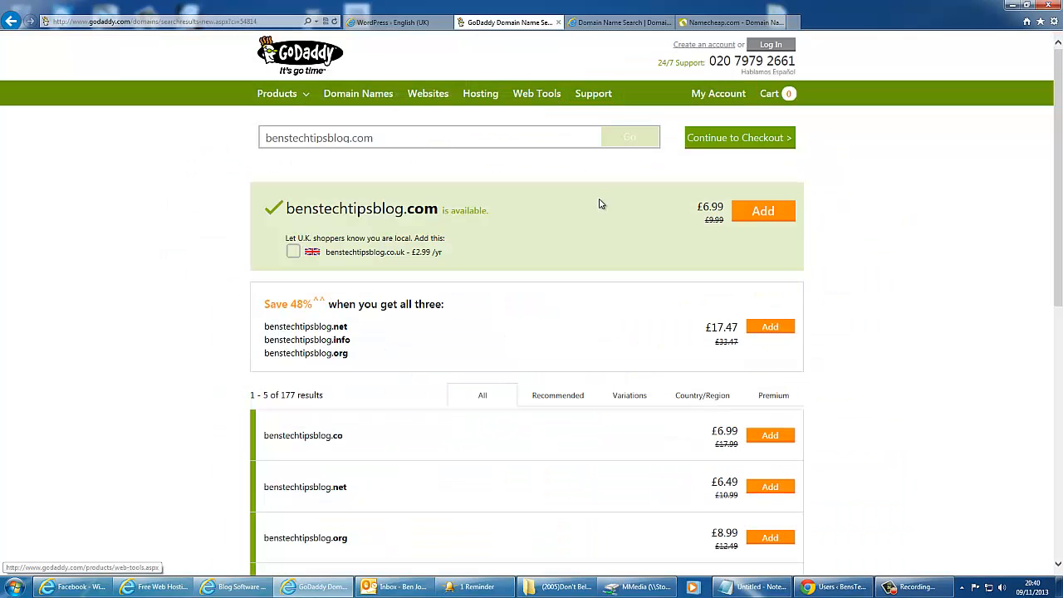
left_click(762, 210)
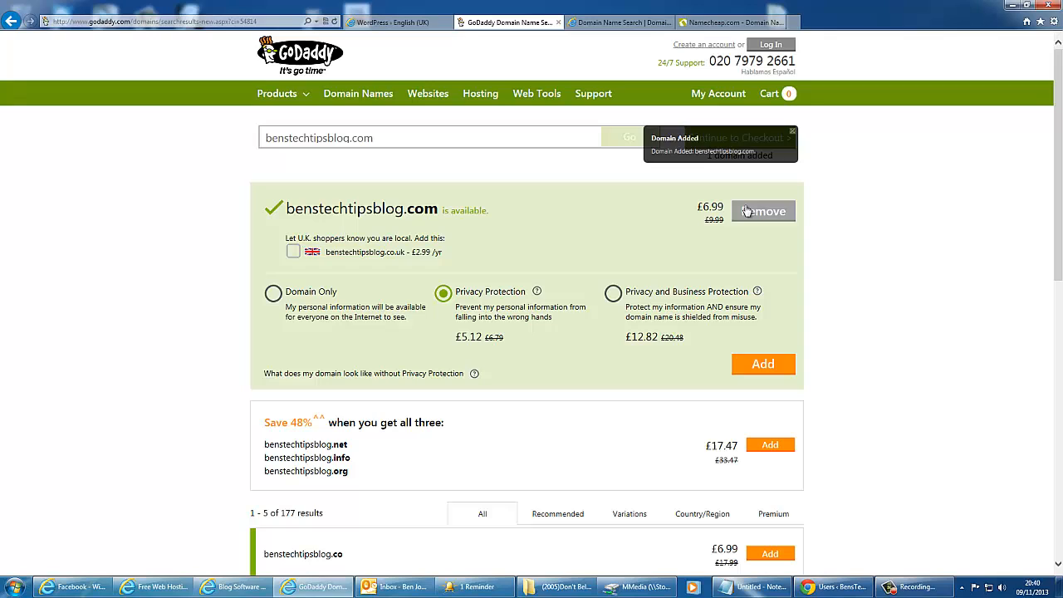
left_click(274, 292)
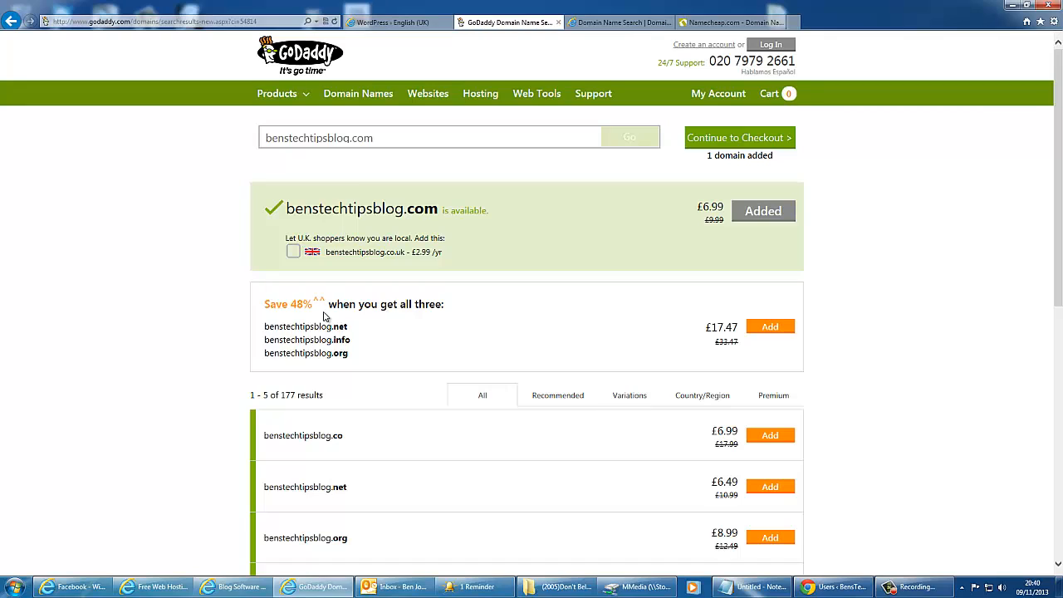
mouse_move(403, 345)
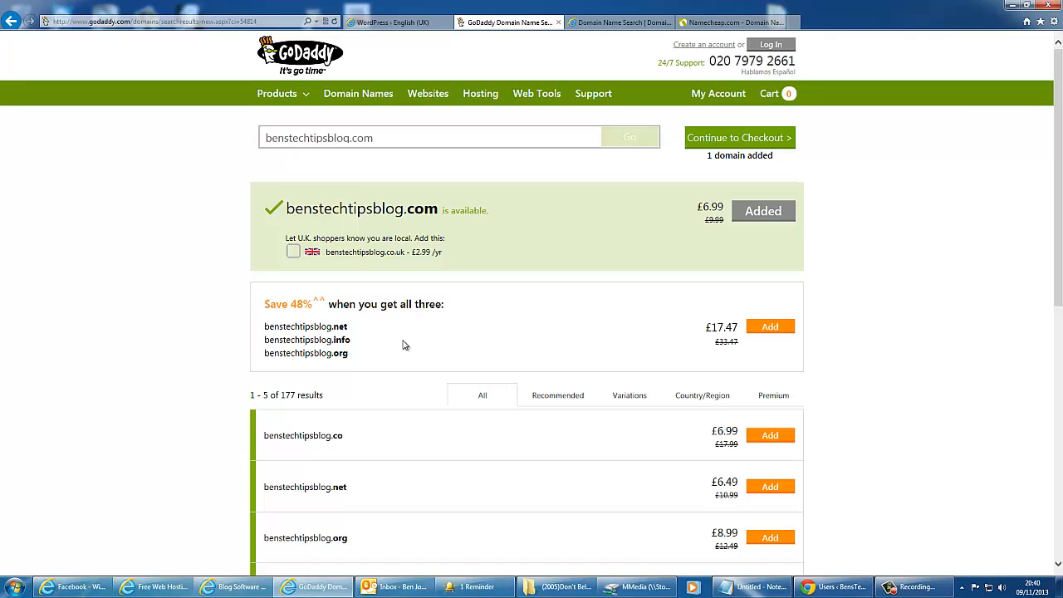
mouse_move(779, 93)
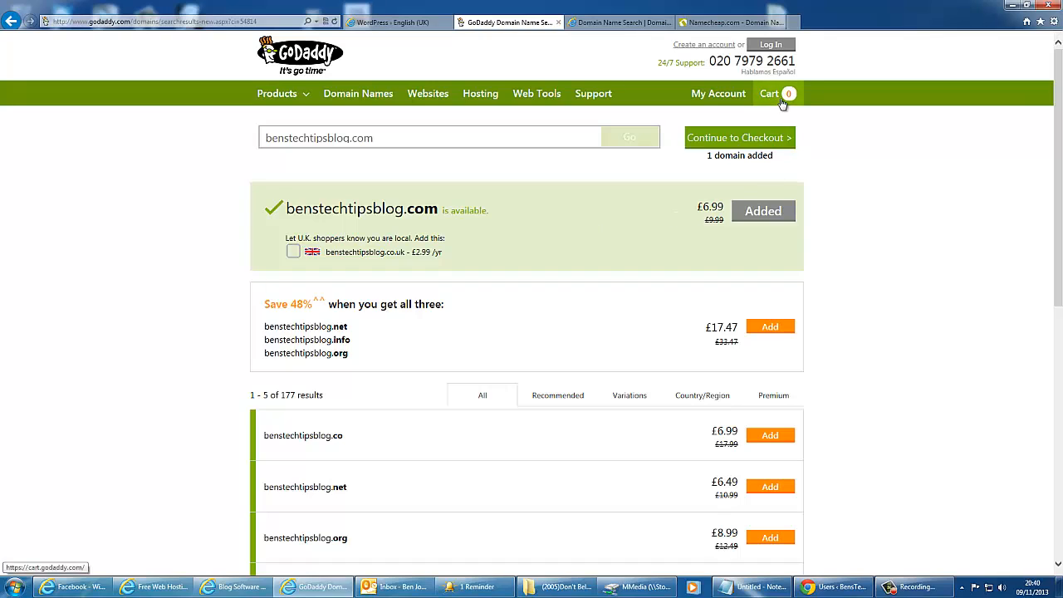
left_click(739, 137)
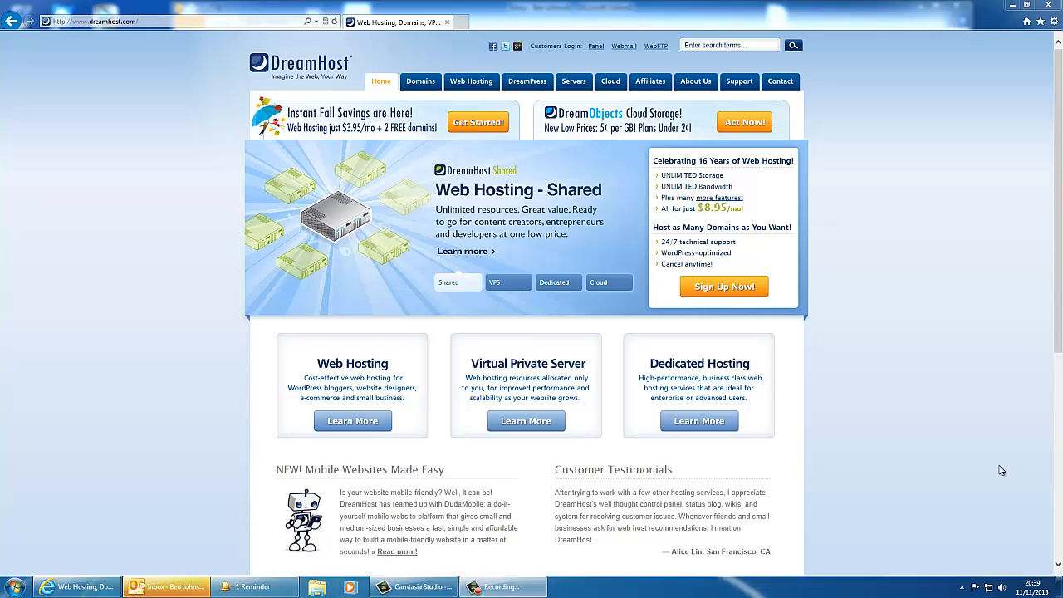
Leave DreamHost for CloudFlare's DNS settings for benstechtips.co.uk.
left_click(508, 282)
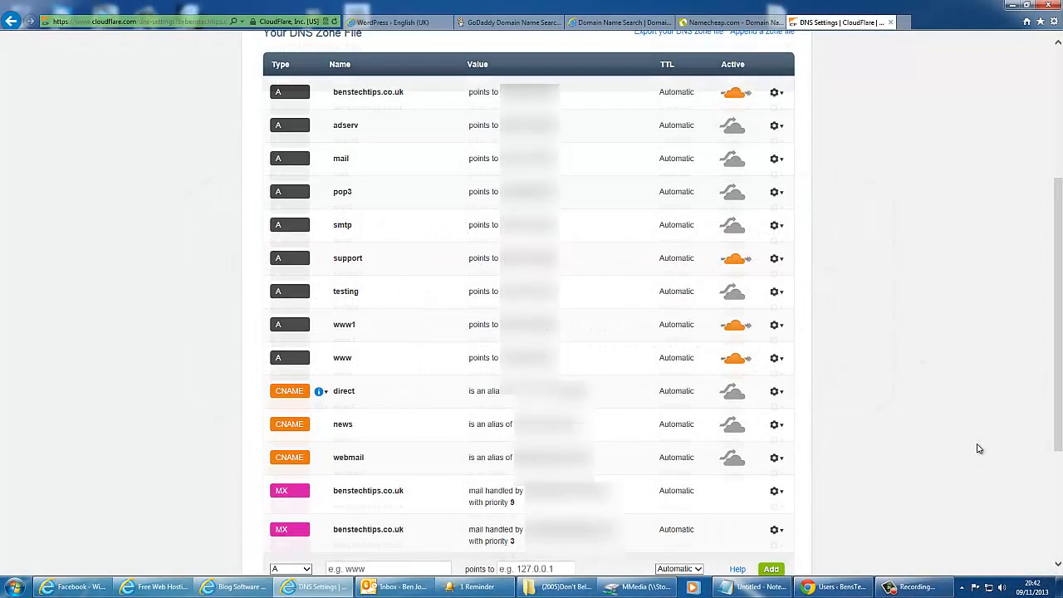
Start a new www A record and click into its empty 'points to' address field.
scroll("up", 3)
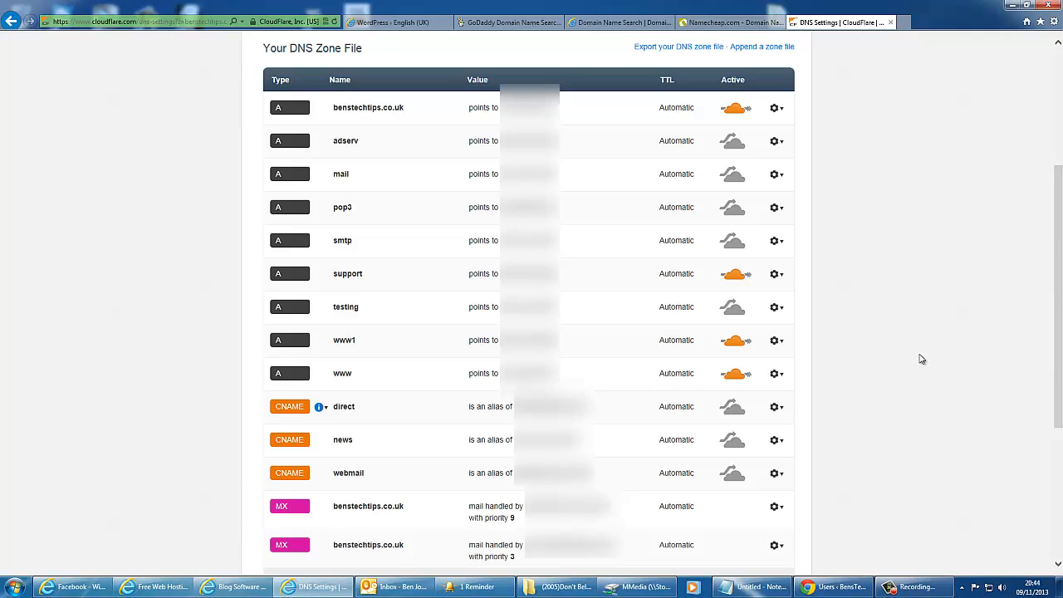
mouse_move(952, 287)
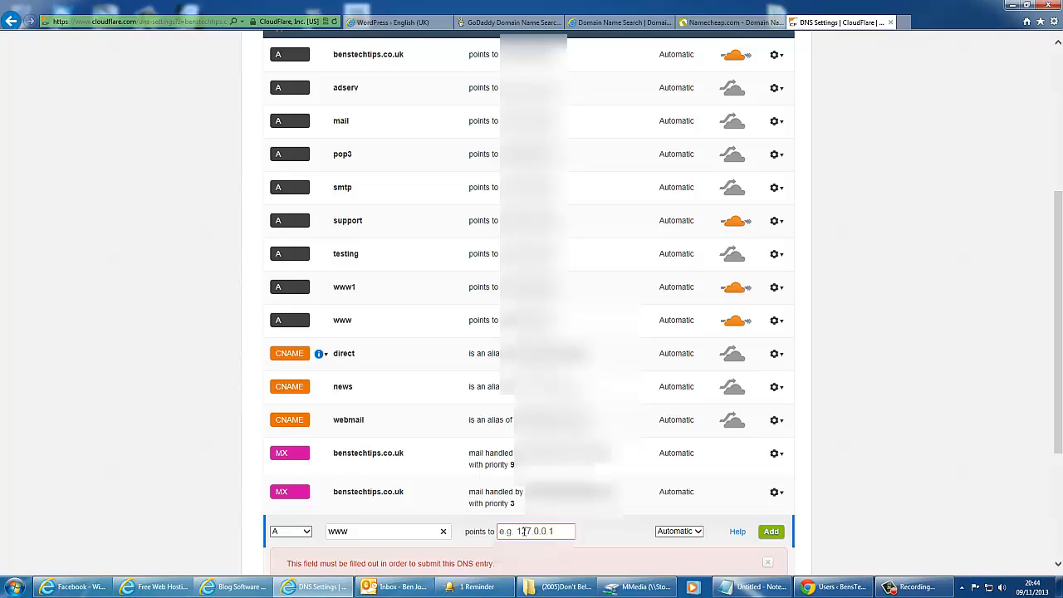
left_click(536, 531)
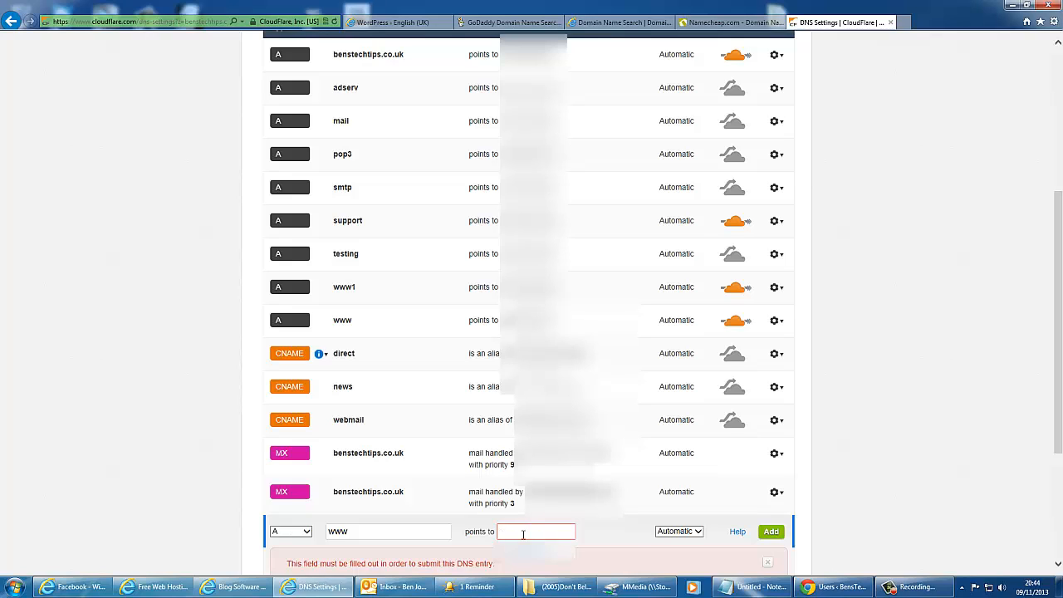